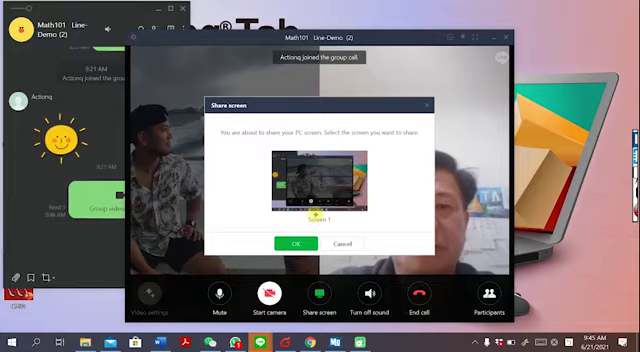
# Confirm full-screen sharing so the whole computer screen is shared with the Math group call.
pyautogui.click(290, 244)
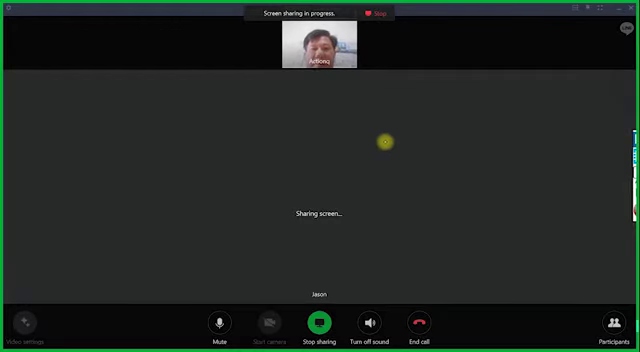
pyautogui.moveTo(540, 54)
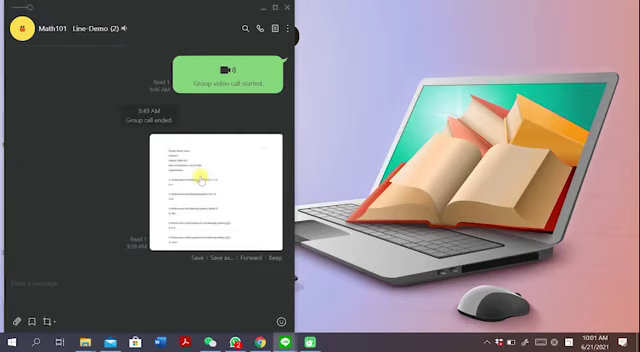
# View the homework screenshot at full size and scroll to the first three equations' answers.
pyautogui.doubleClick(204, 184)
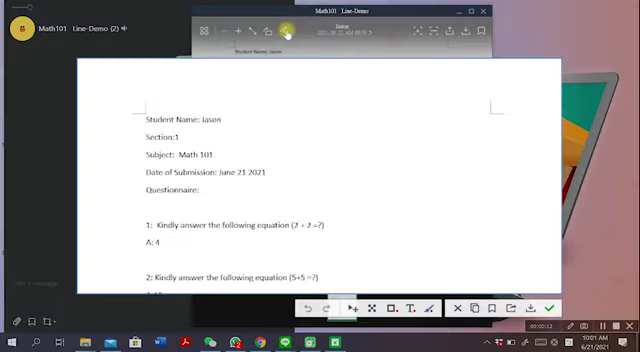
pyautogui.scroll(-3)
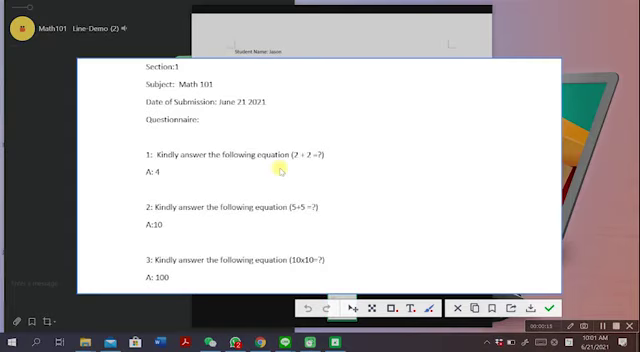